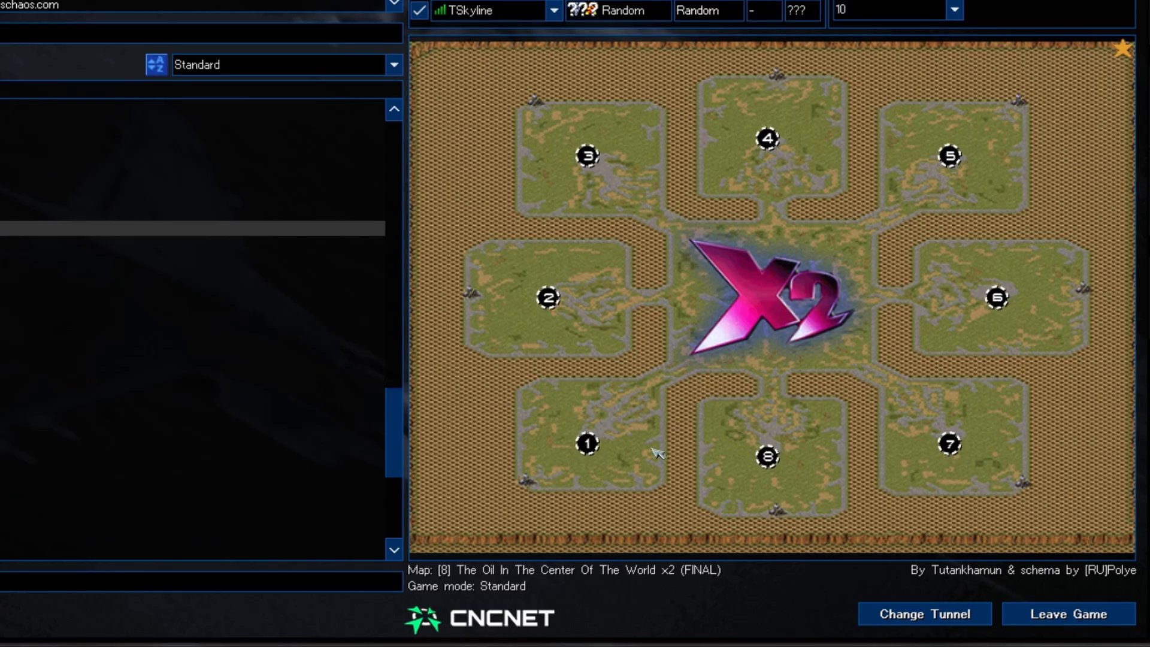
# Bring up the Select tunnel server dialog from the lobby's Change Tunnel button.
pyautogui.click(923, 613)
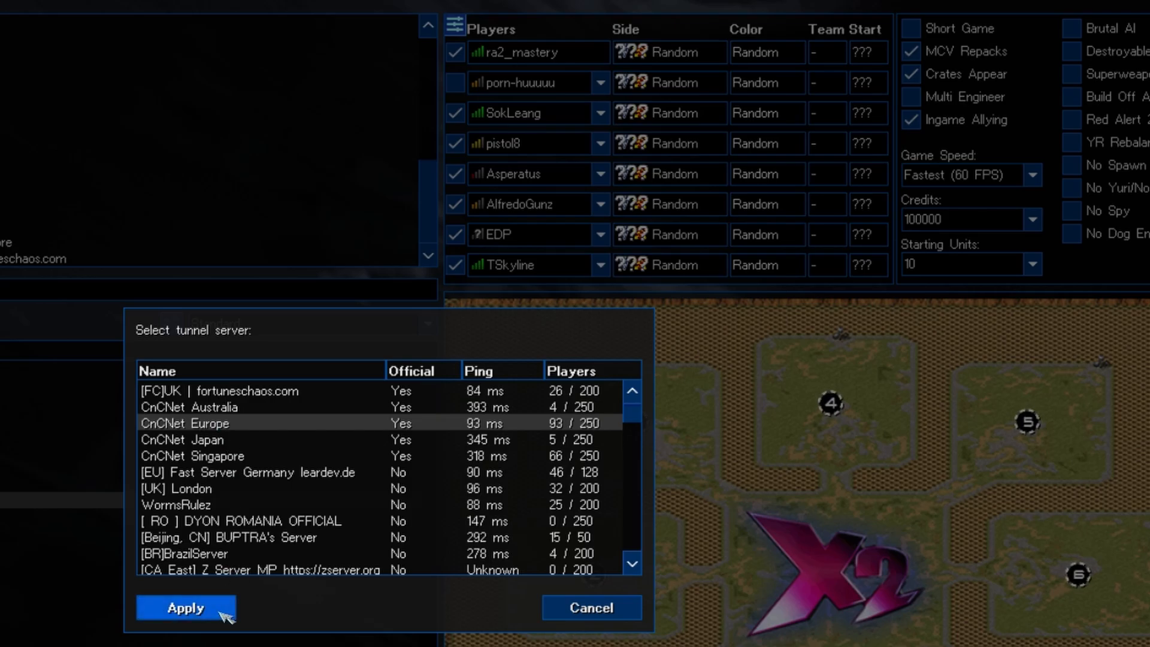
# Apply the chosen tunnel server for the lobby.
pyautogui.click(185, 607)
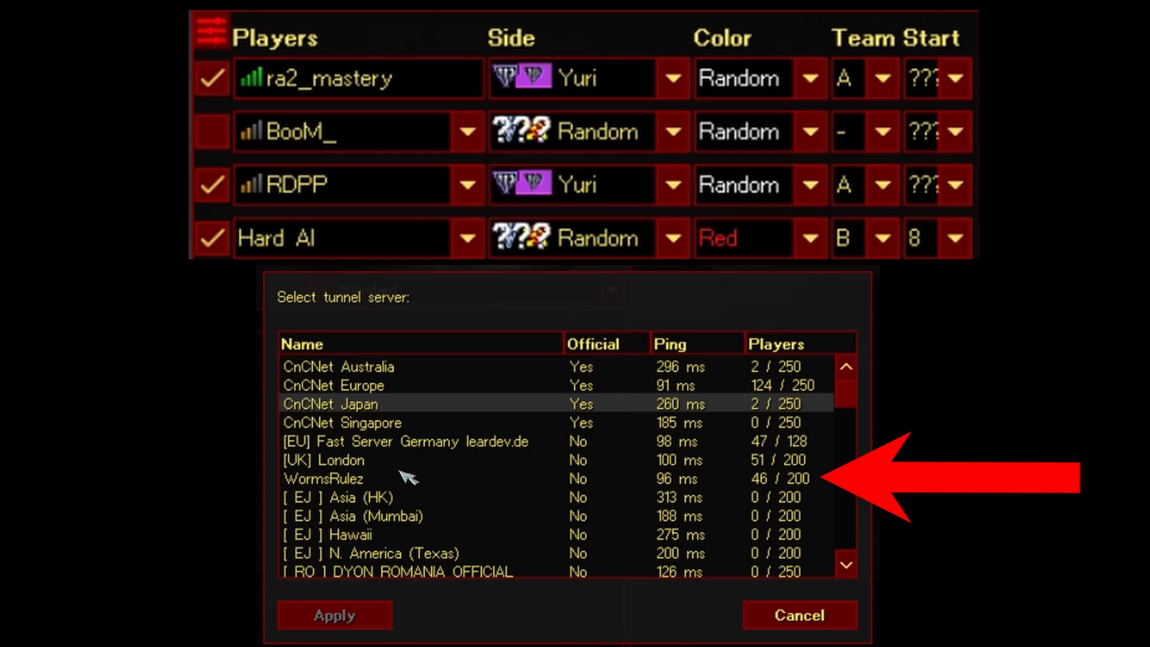
# Choose WormsRulez (96 ms ping) as the tunnel server.
pyautogui.click(404, 478)
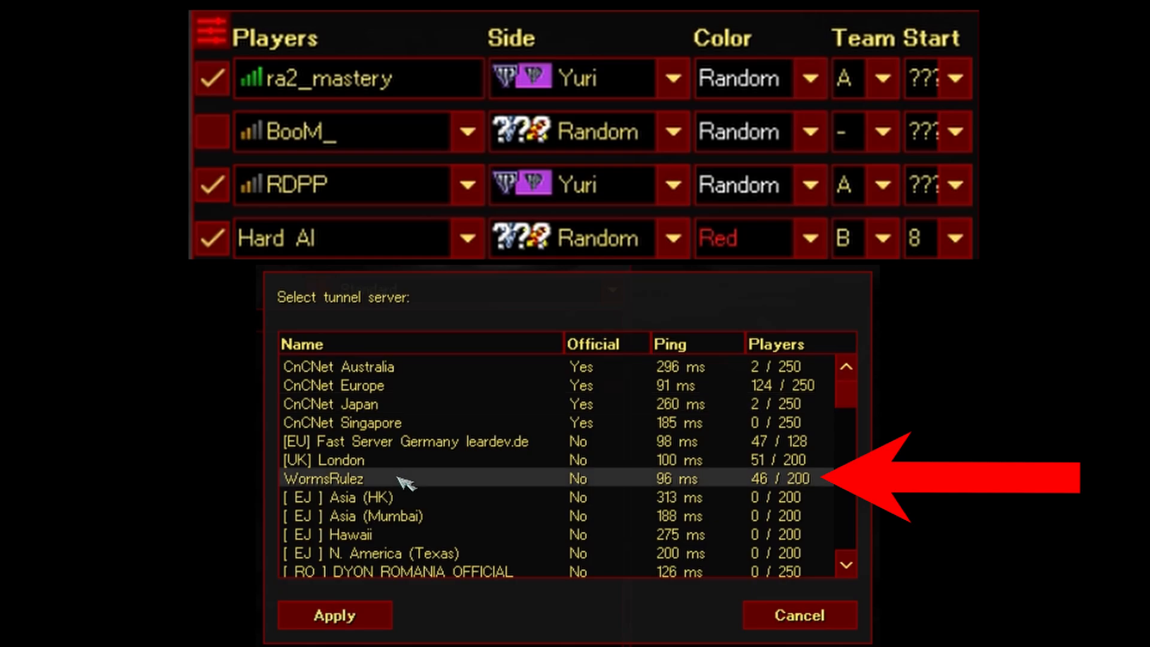
pyautogui.moveTo(355, 581)
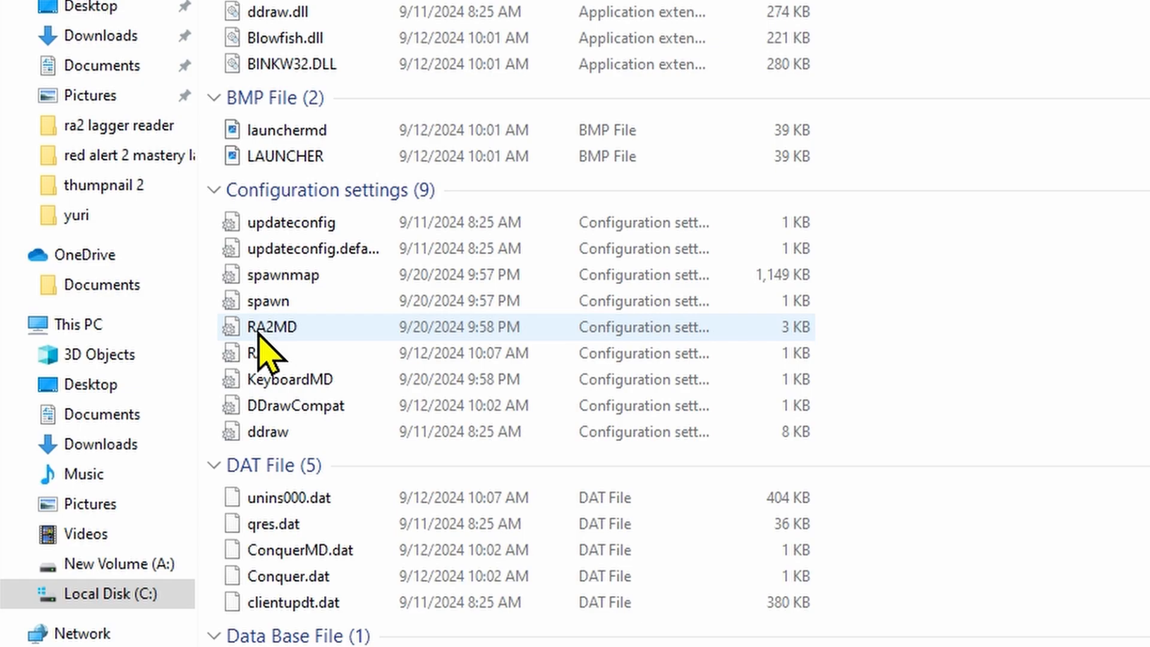
# Select the RA2MD configuration file in the game folder.
pyautogui.click(272, 325)
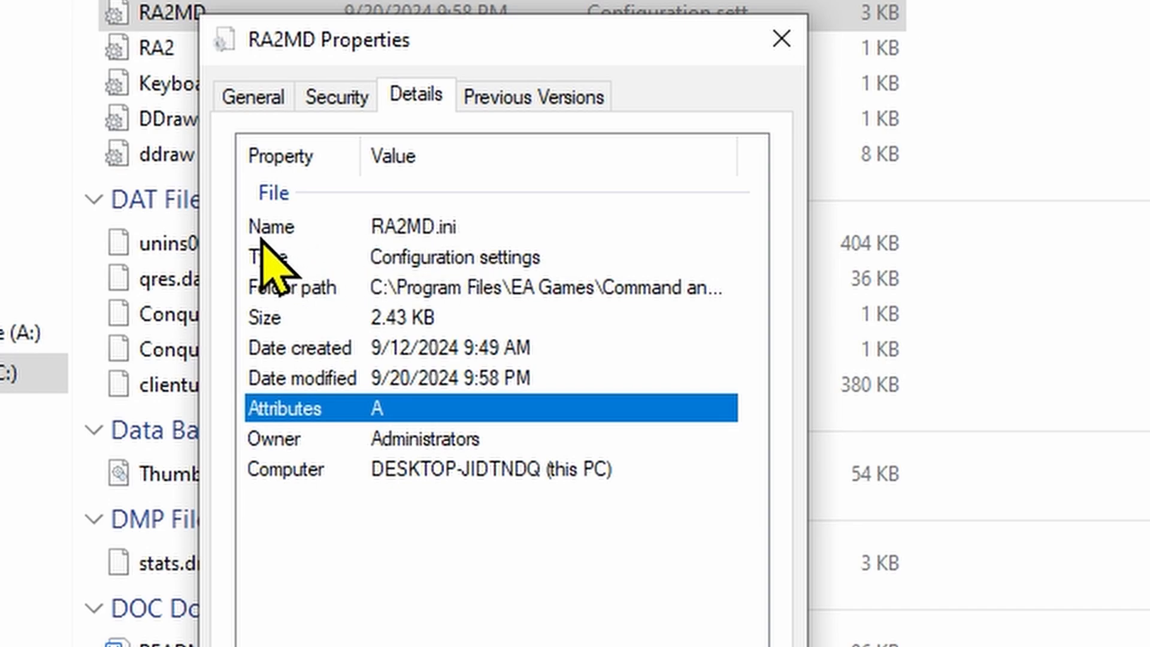
pyautogui.moveTo(829, 384)
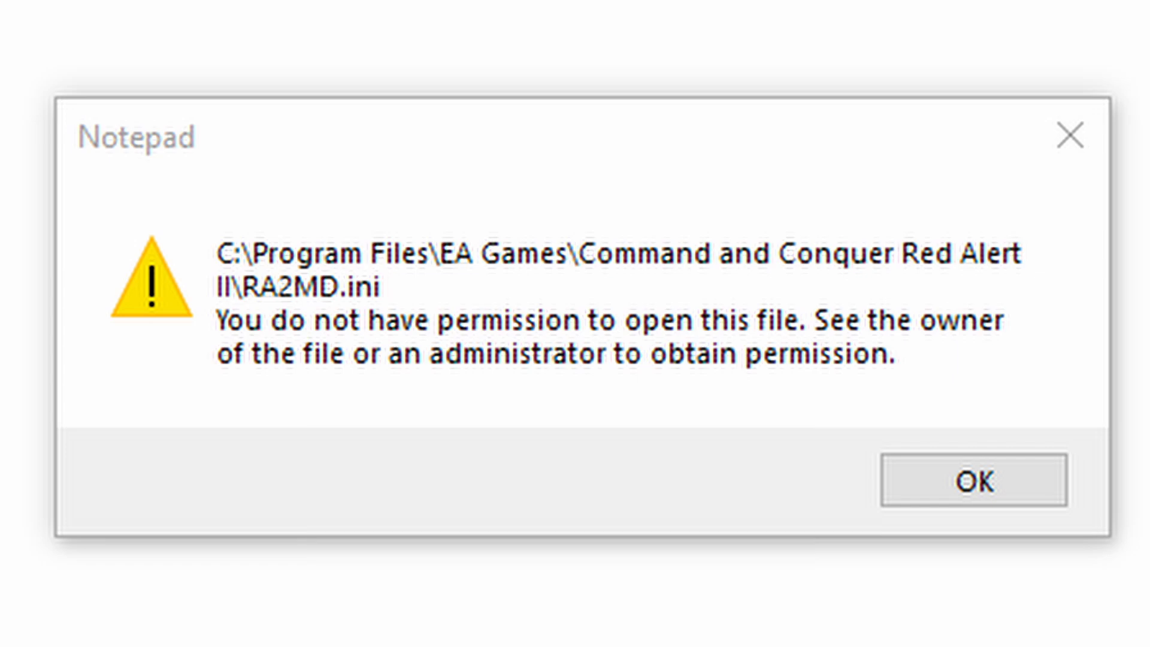
# Dismiss the permission error and launch Notepad as administrator via Windows Search 'no'.
pyautogui.click(971, 482)
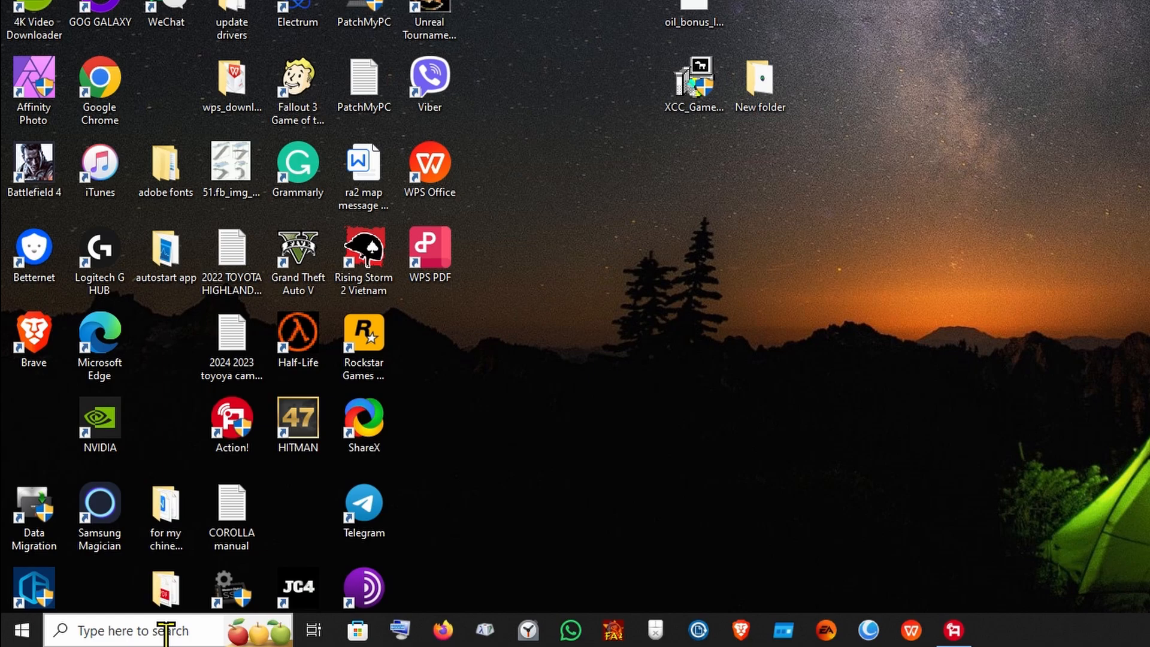
pyautogui.write('no')
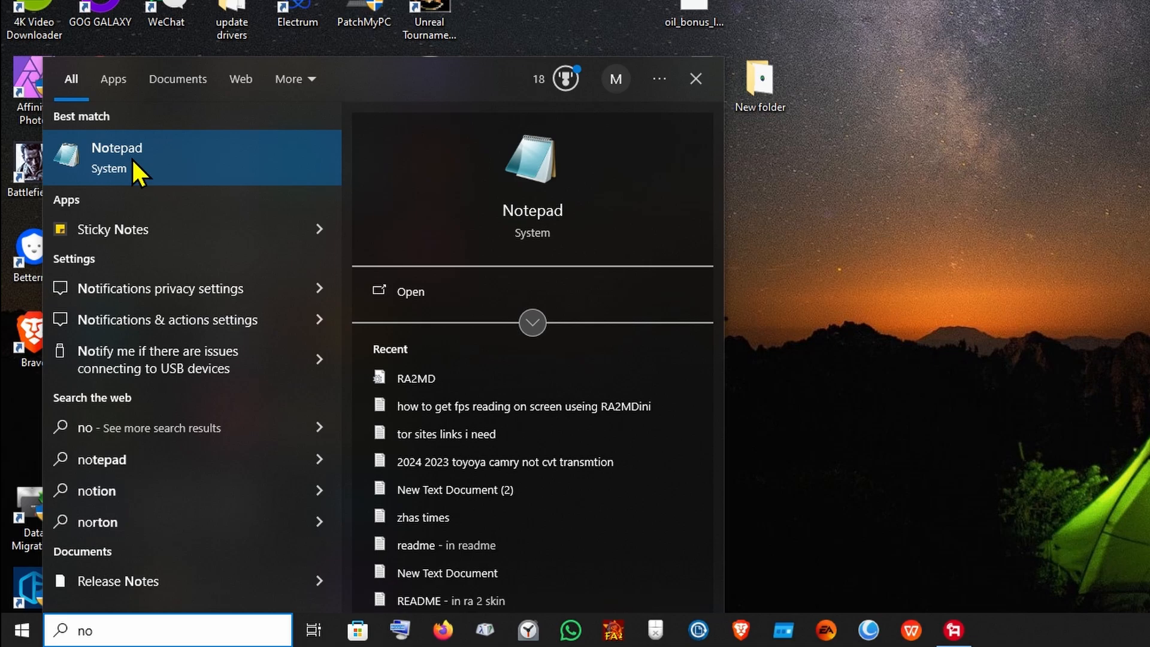
pyautogui.rightClick(117, 158)
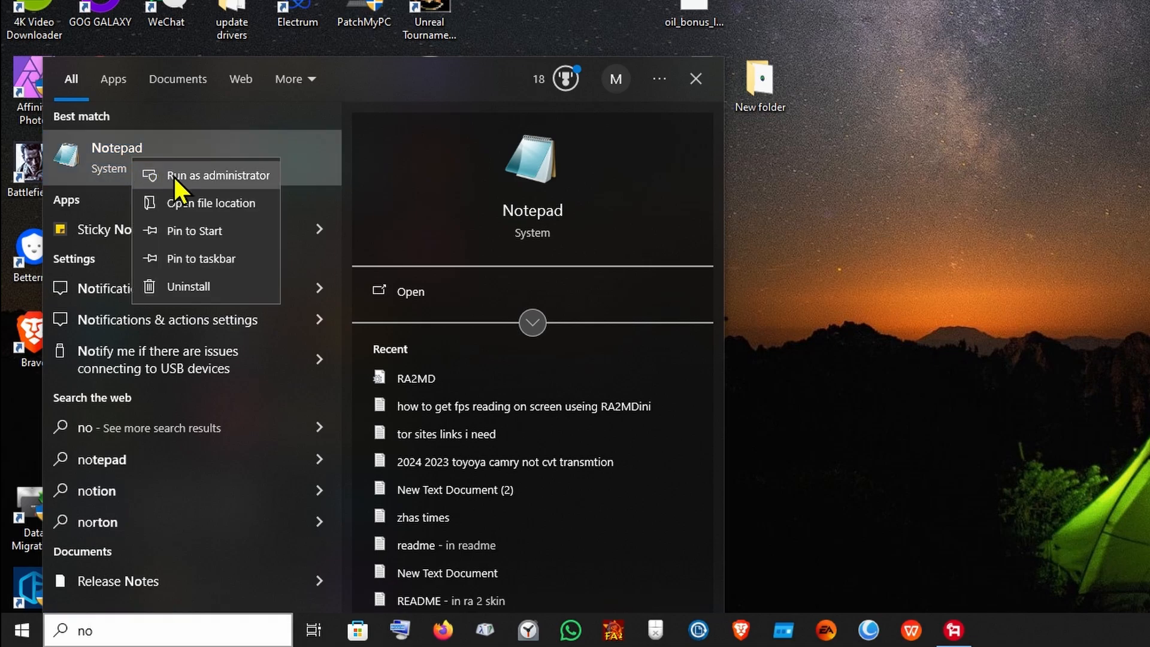
pyautogui.click(216, 175)
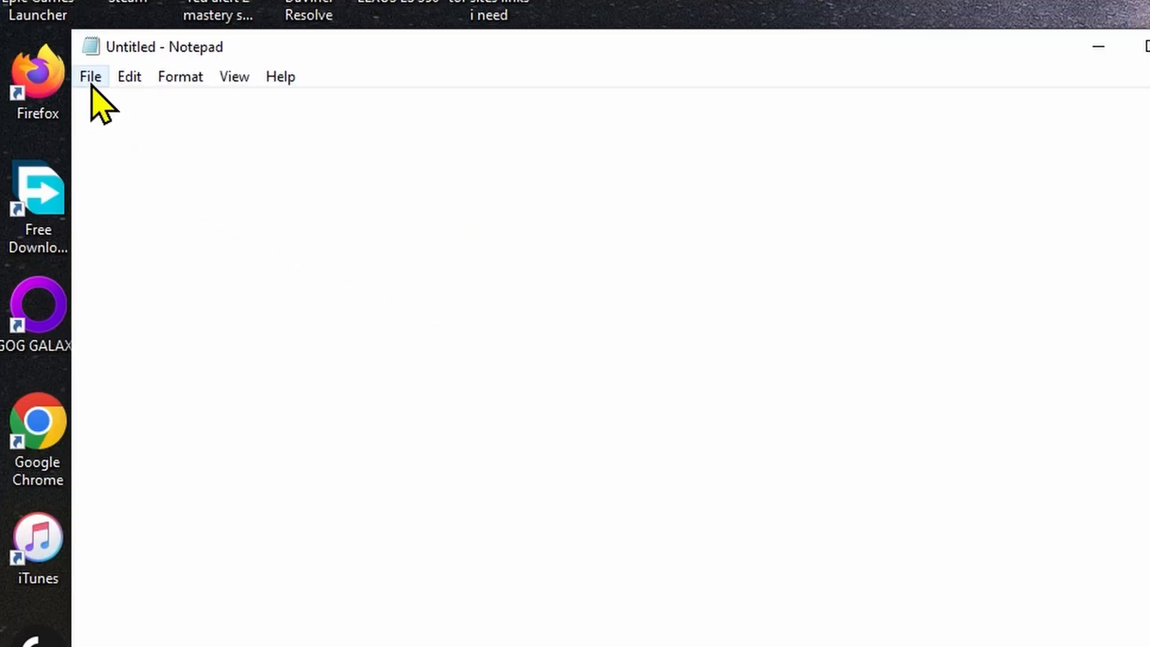
# Start File > Open in Notepad and browse to the Command and Conquer Red Alert II folder.
pyautogui.click(90, 76)
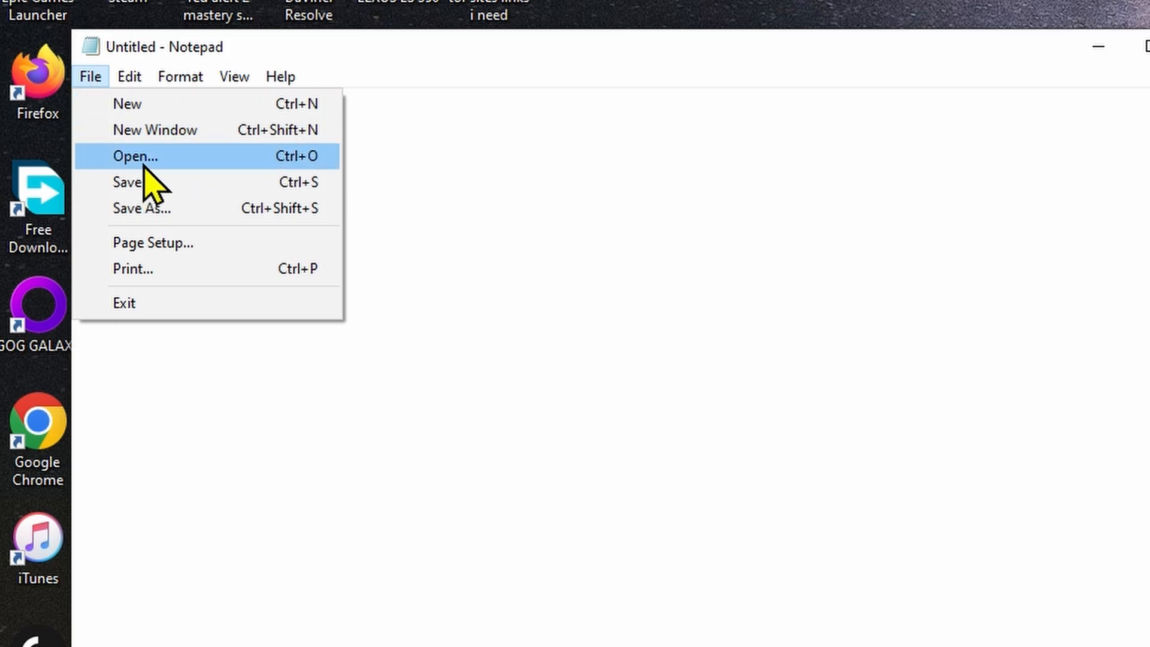
pyautogui.moveTo(242, 178)
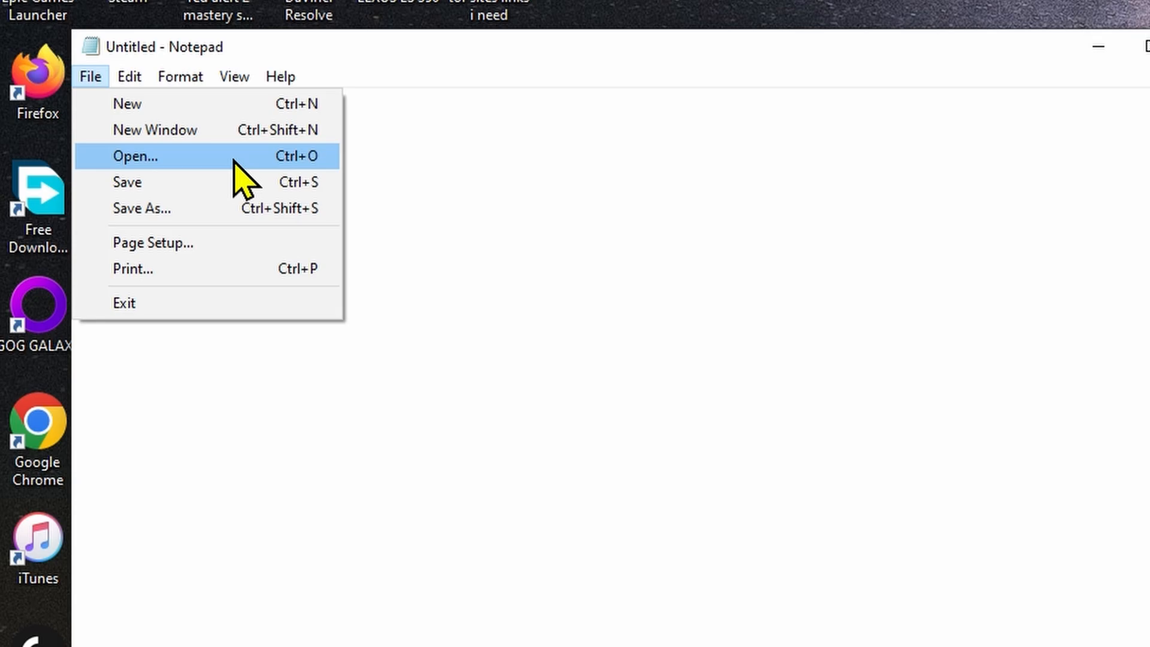
pyautogui.click(135, 156)
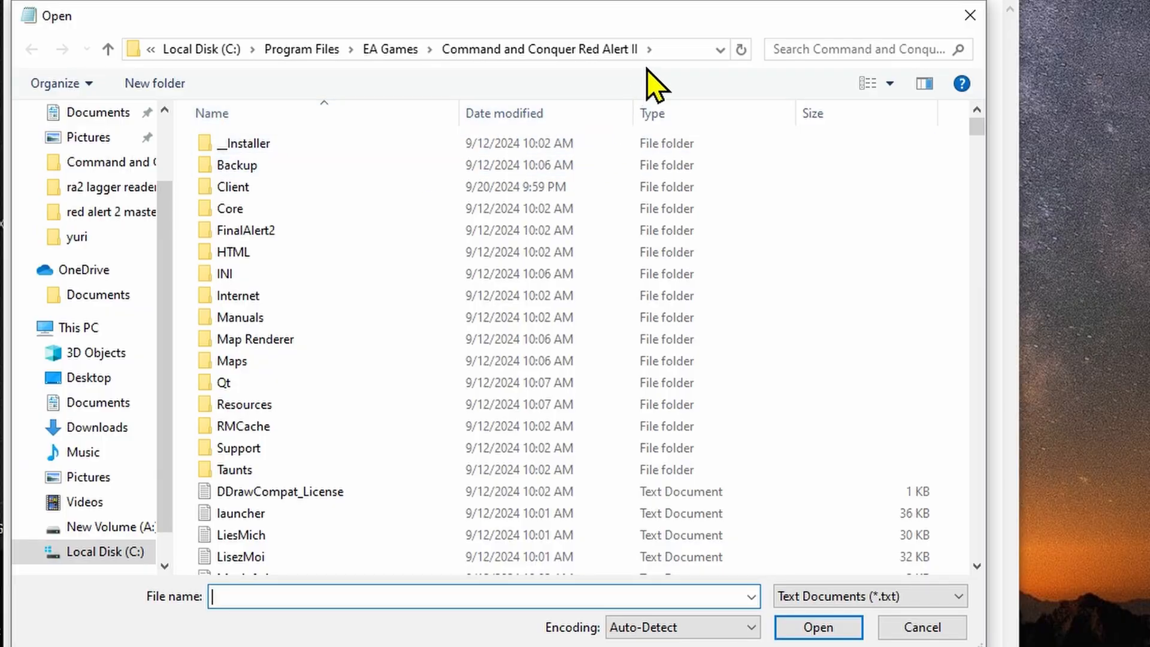
pyautogui.click(230, 208)
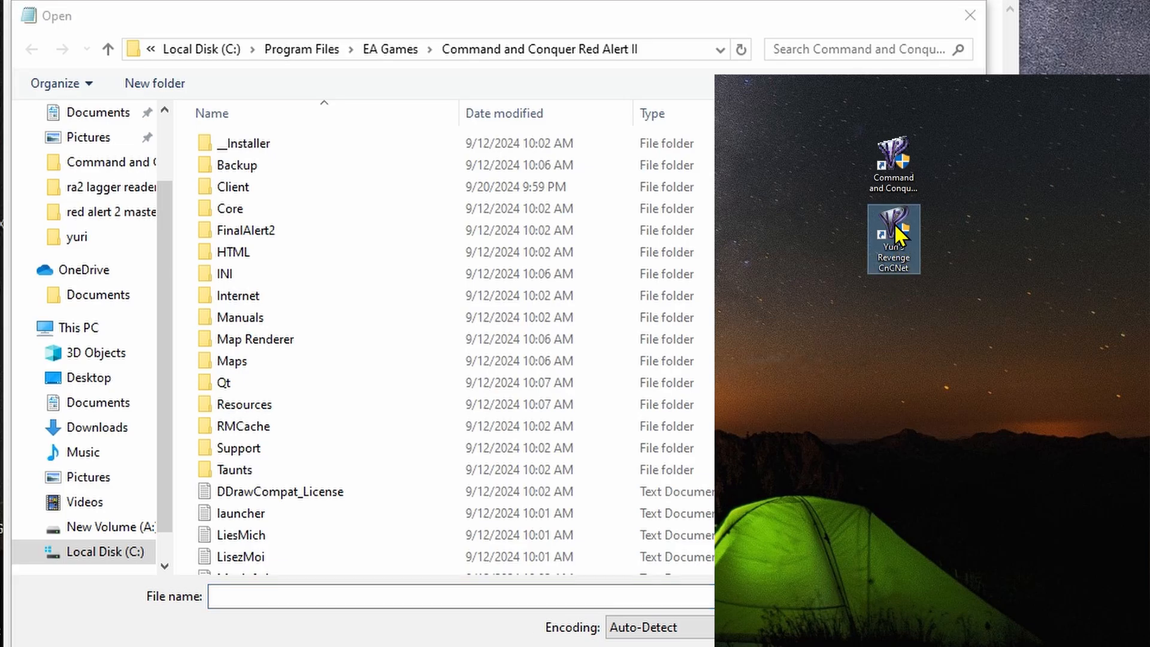
pyautogui.rightClick(893, 238)
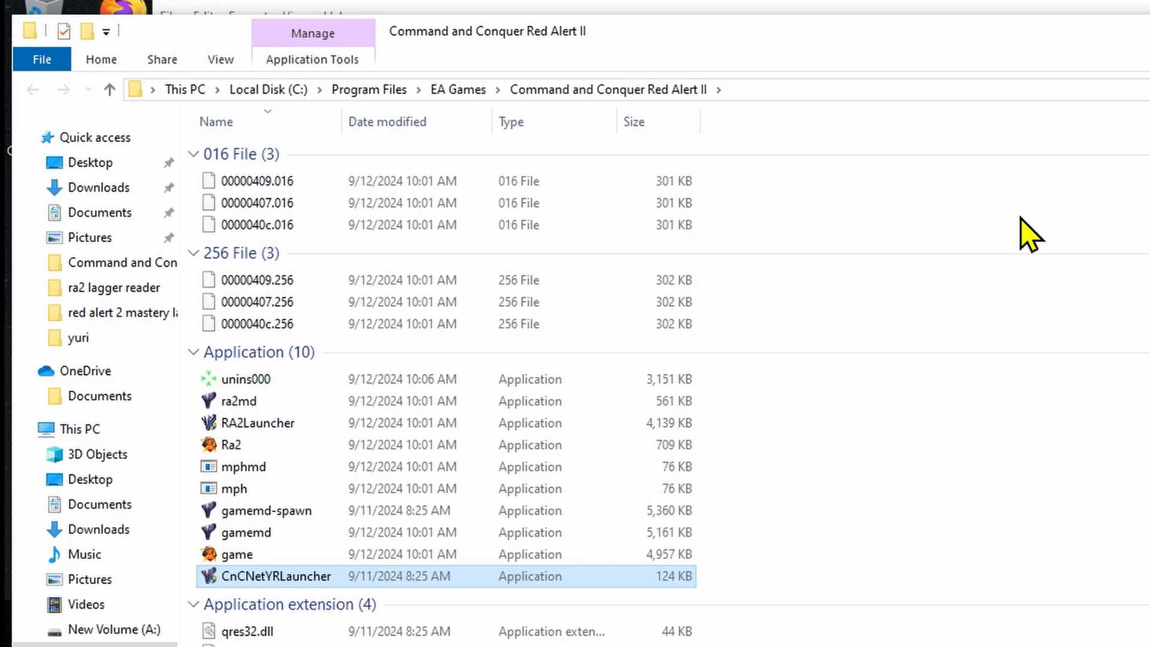
pyautogui.rightClick(308, 89)
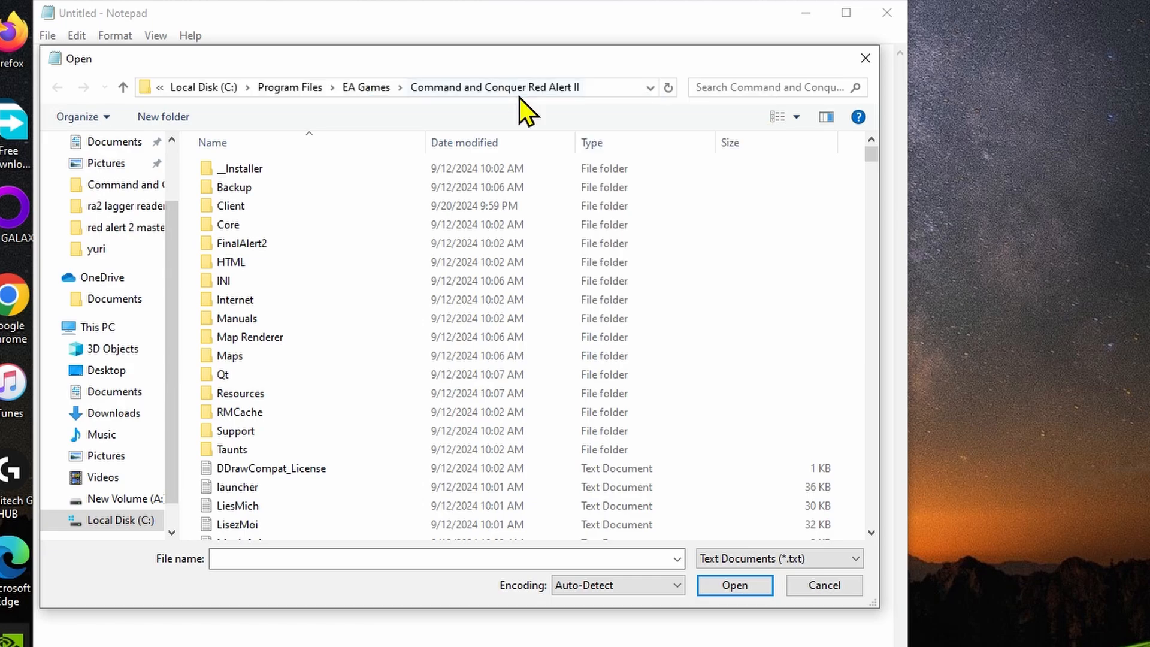
# Switch the filter to All Files and open RA2MD.ini in Notepad.
pyautogui.click(234, 187)
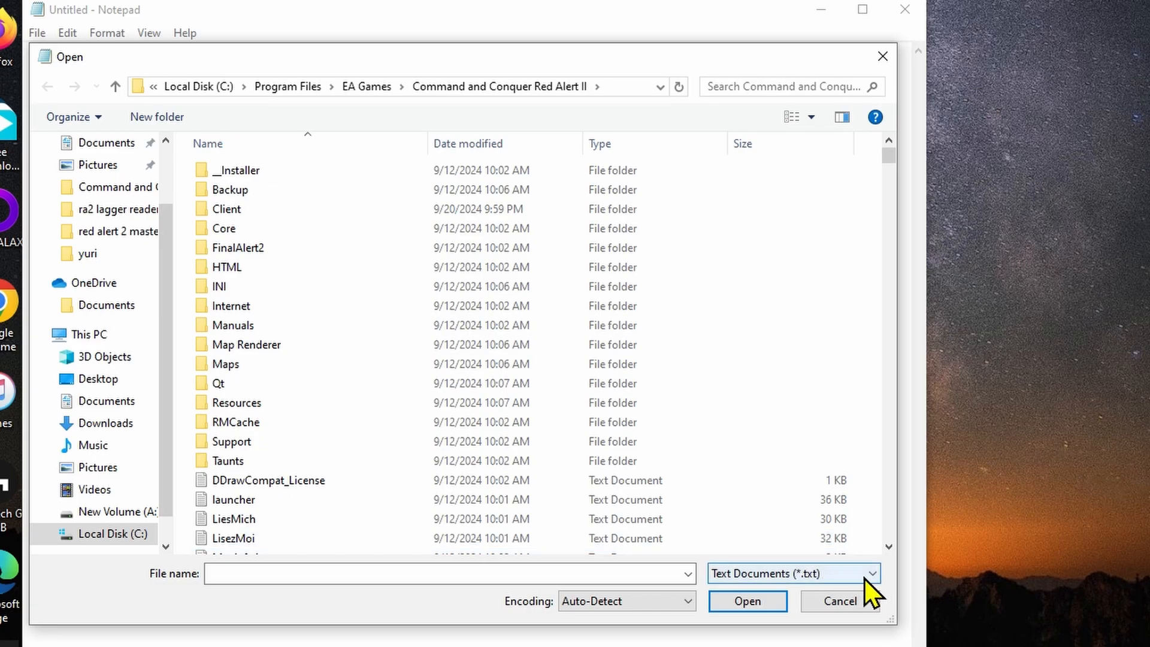
pyautogui.moveTo(870, 587)
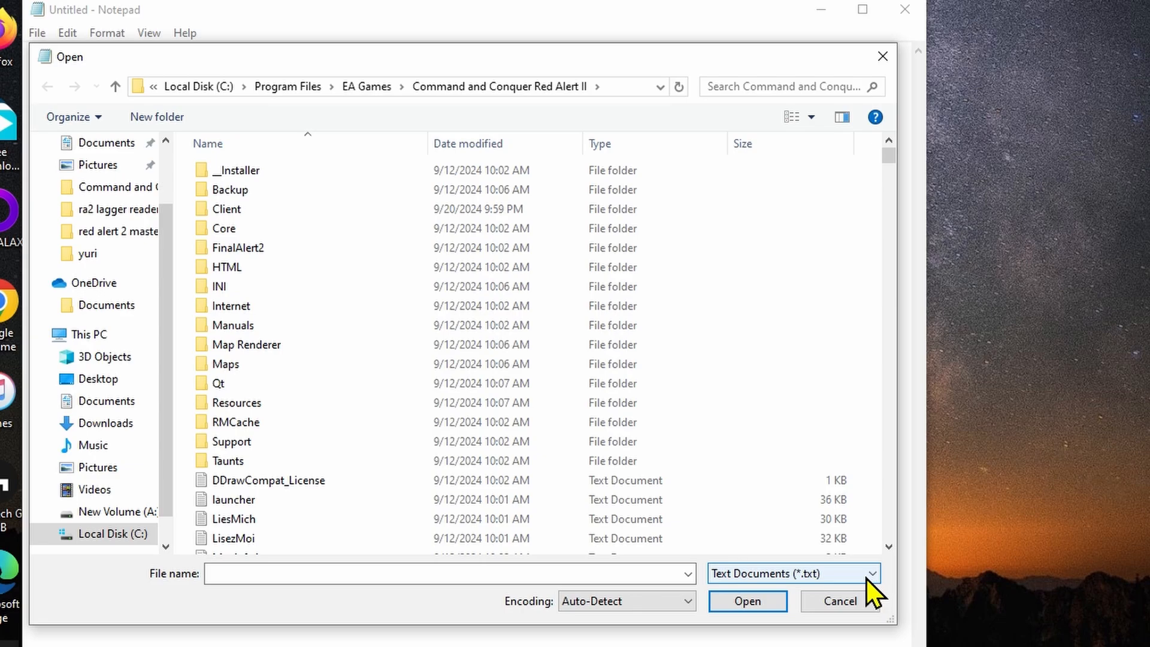
pyautogui.click(792, 574)
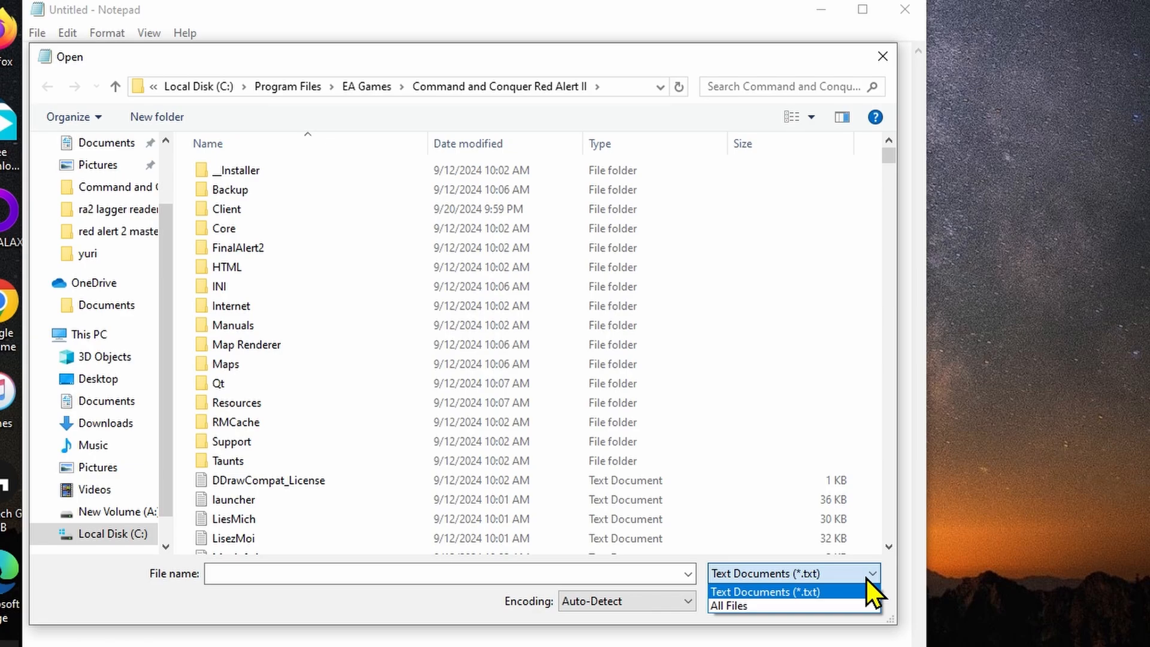
pyautogui.moveTo(822, 612)
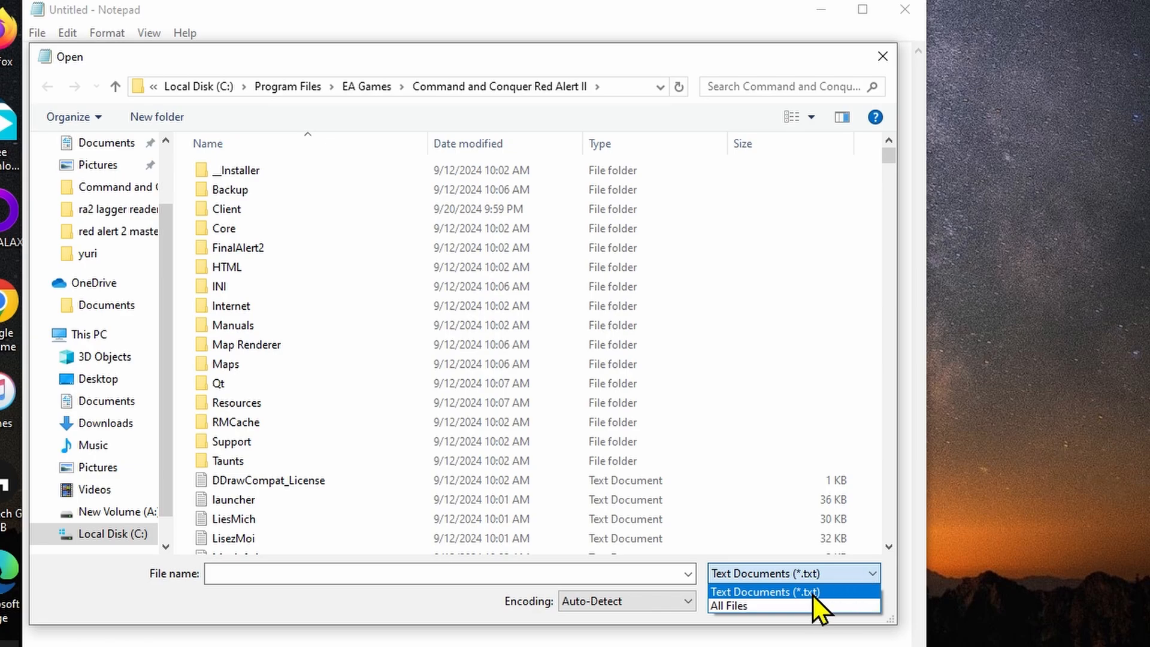
pyautogui.moveTo(733, 605)
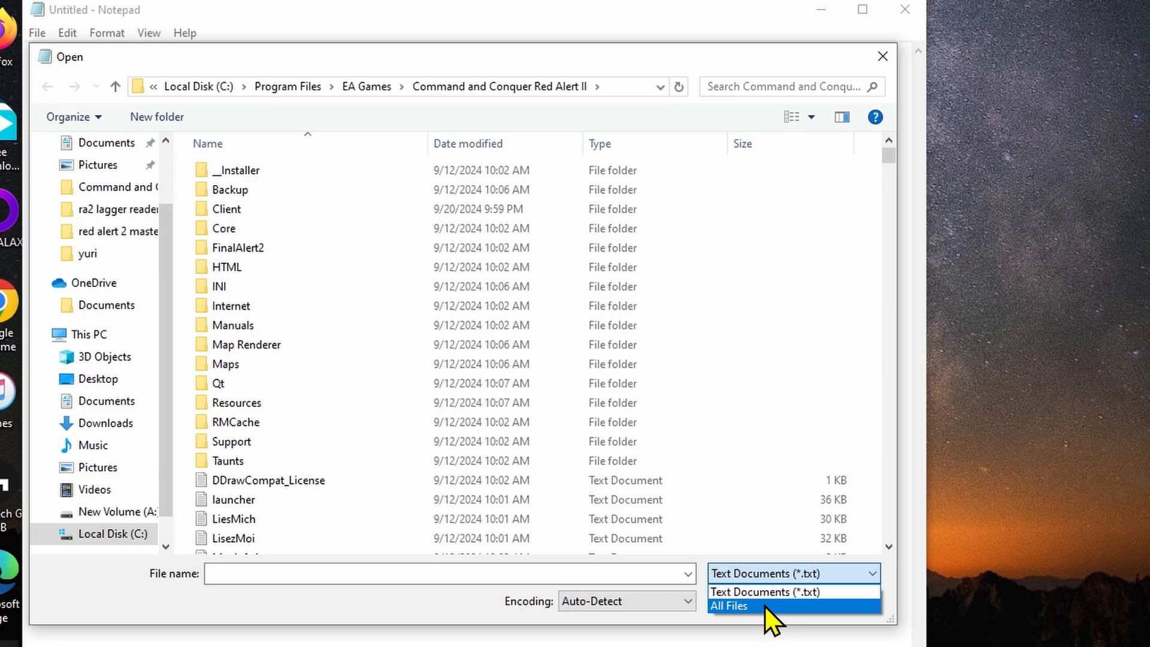
pyautogui.click(727, 605)
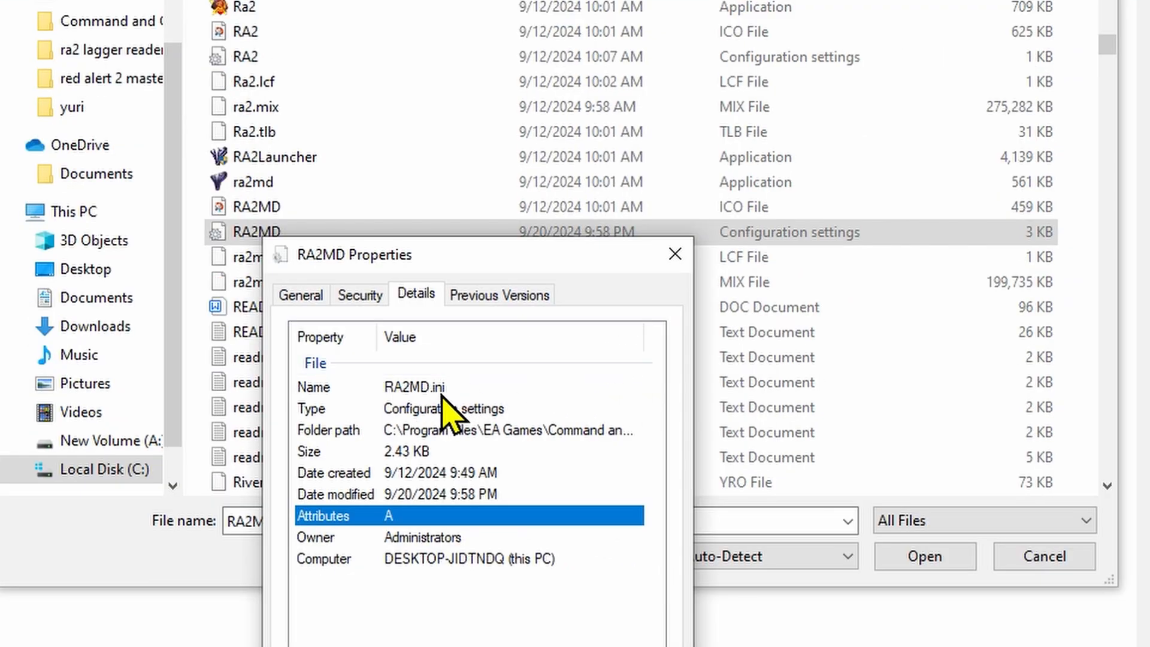
pyautogui.click(674, 253)
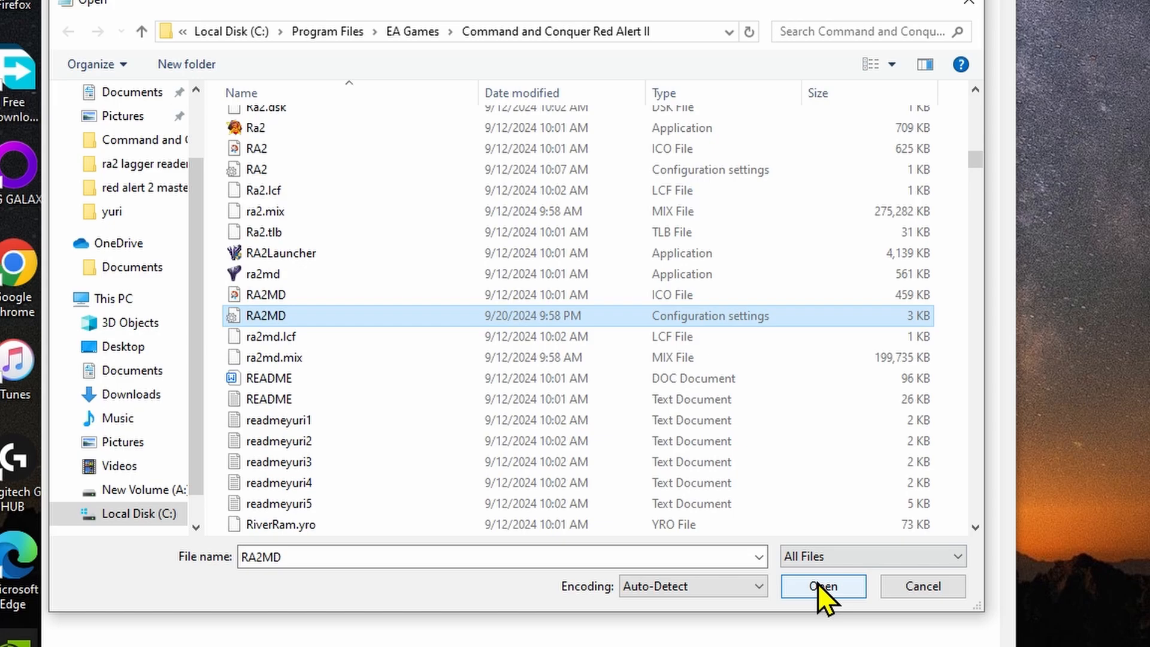
pyautogui.click(821, 585)
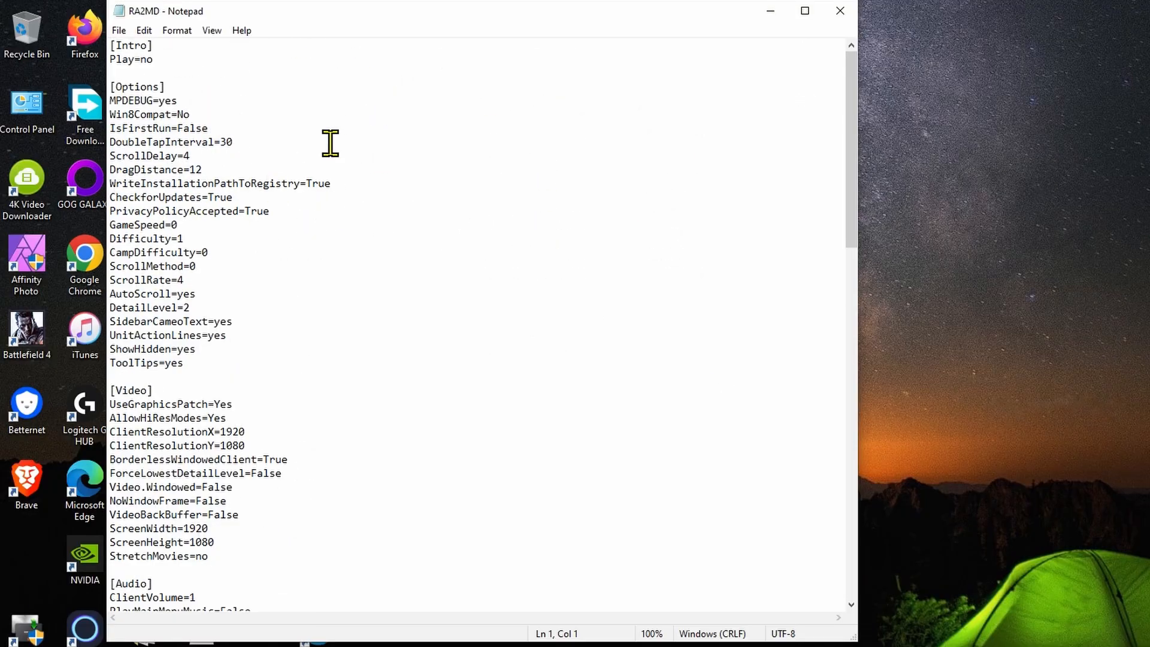
pyautogui.moveTo(562, 230)
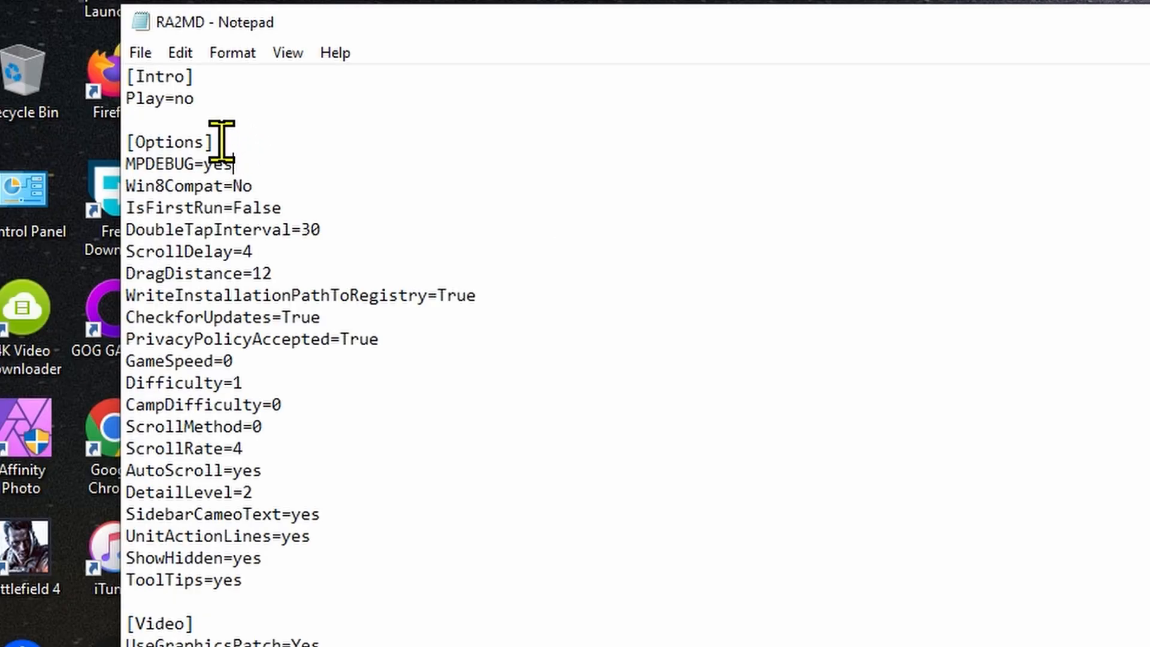
# Confirm MPDEBUG=yes under [Options] in RA2MD.ini and return to the CnCNet client.
pyautogui.doubleClick(168, 141)
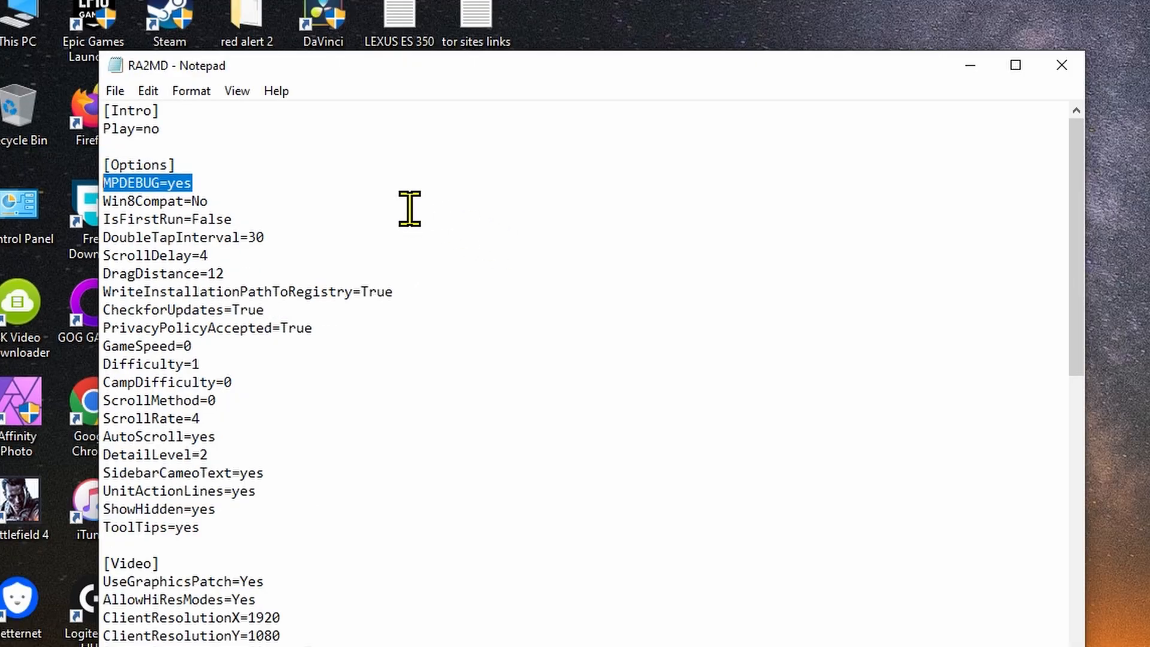
pyautogui.click(115, 90)
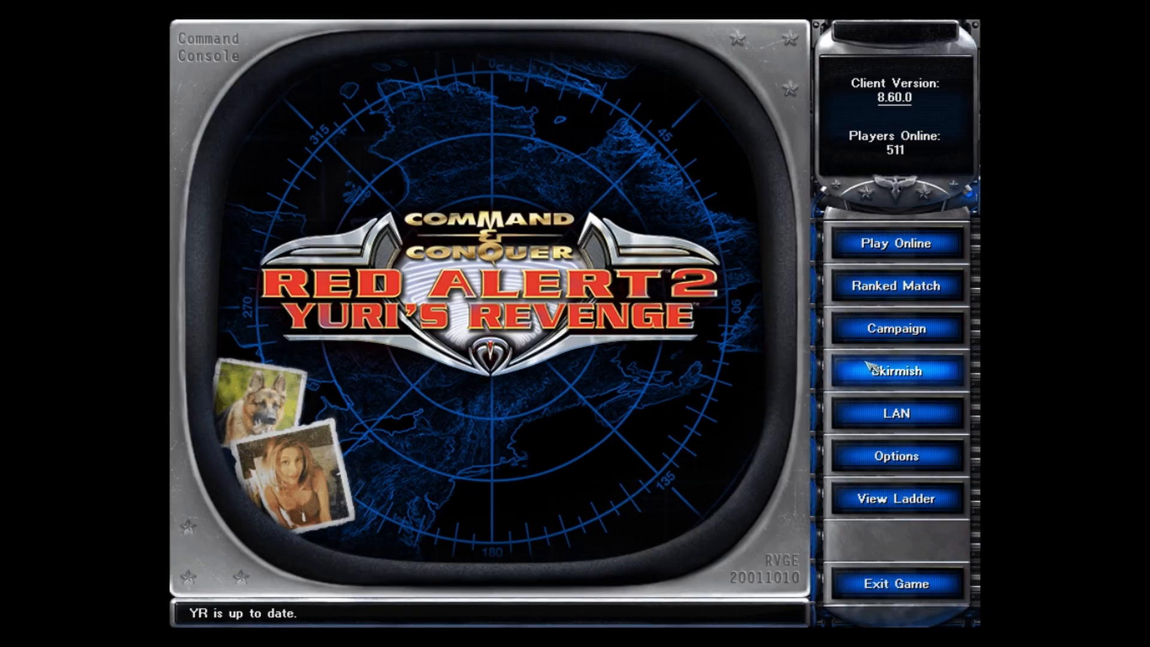
# Set up a skirmish game against an Easy AI from the main menu.
pyautogui.click(896, 370)
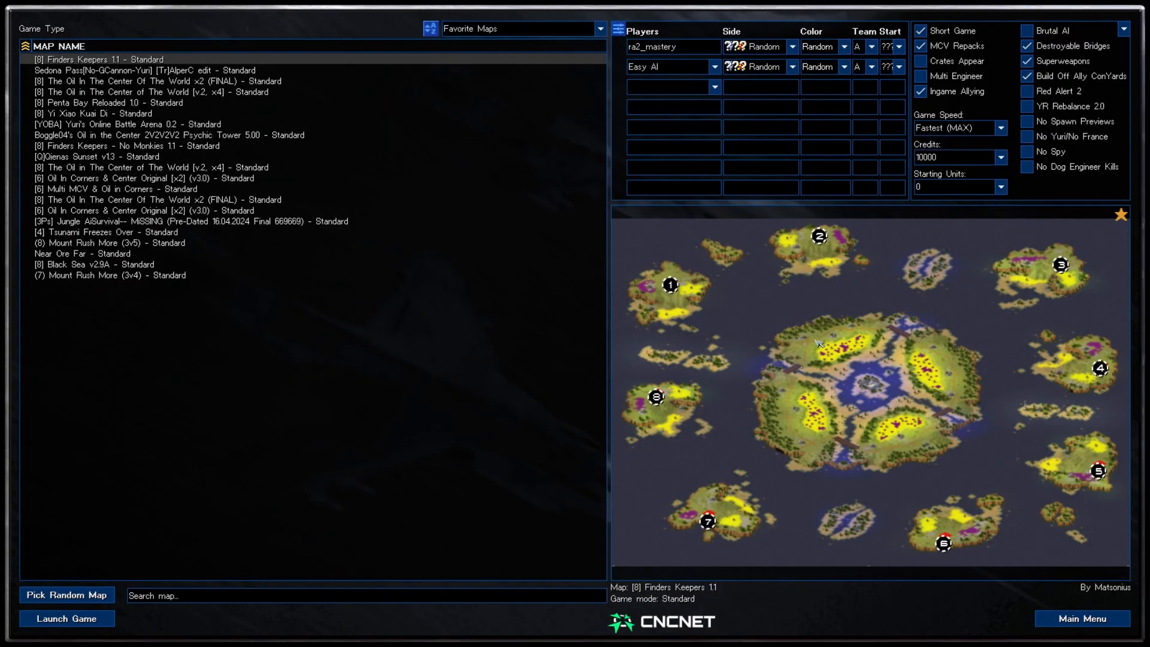
pyautogui.moveTo(719, 323)
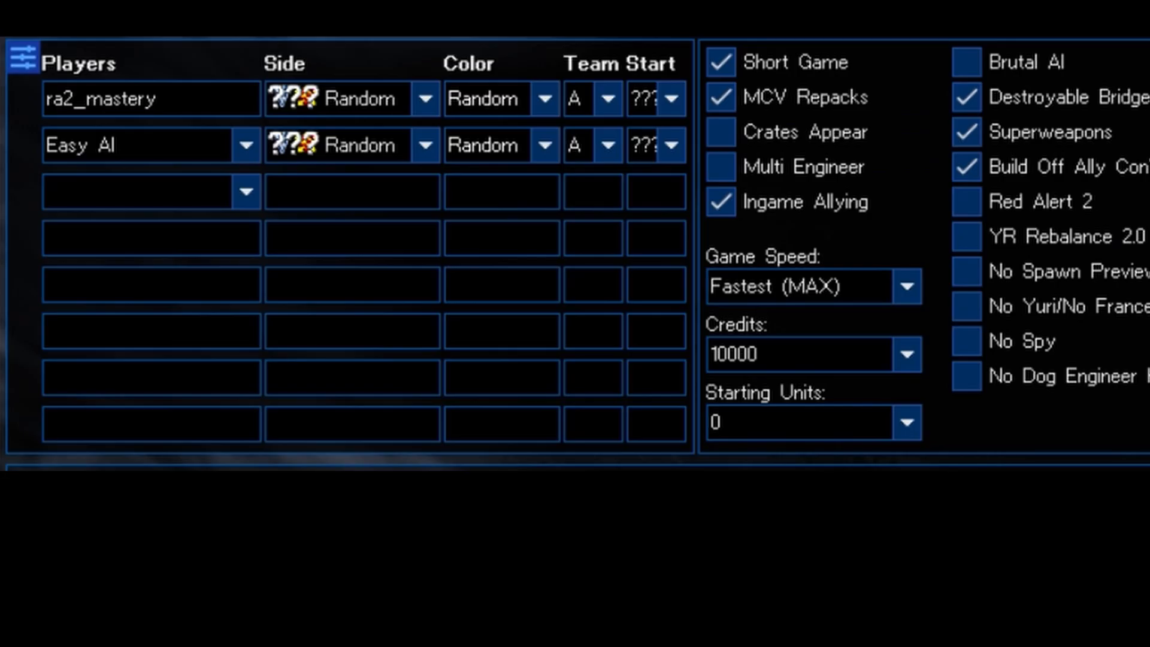
pyautogui.moveTo(564, 100)
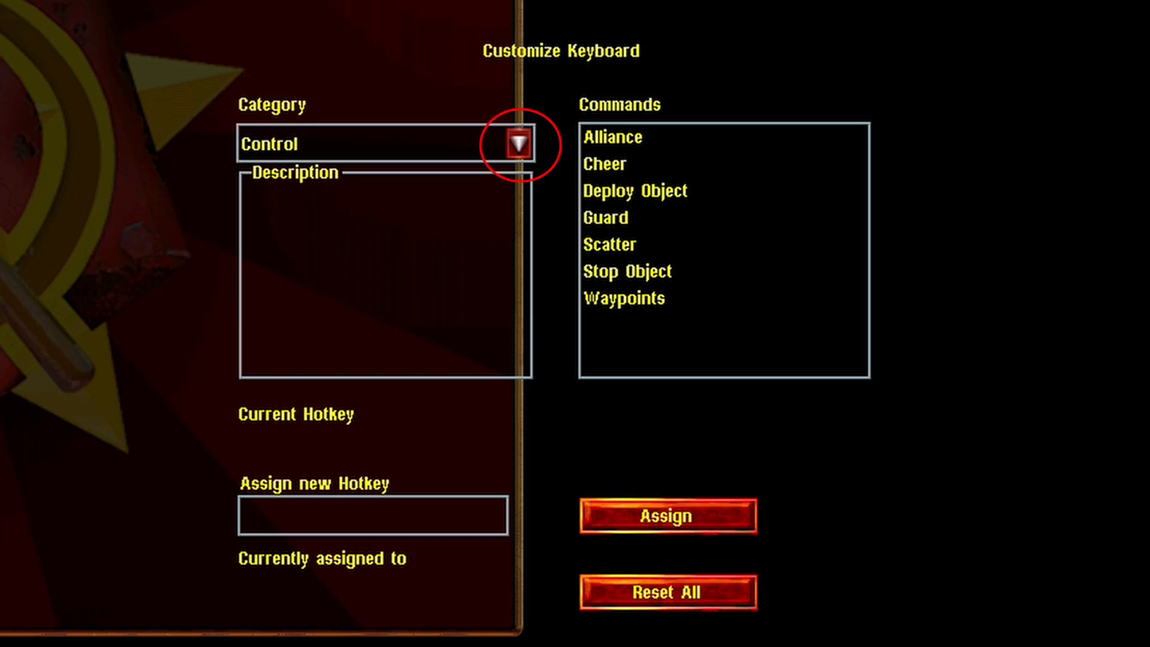
# Bind F4 to the Multiplayer debug info command in the Debug category.
pyautogui.click(518, 142)
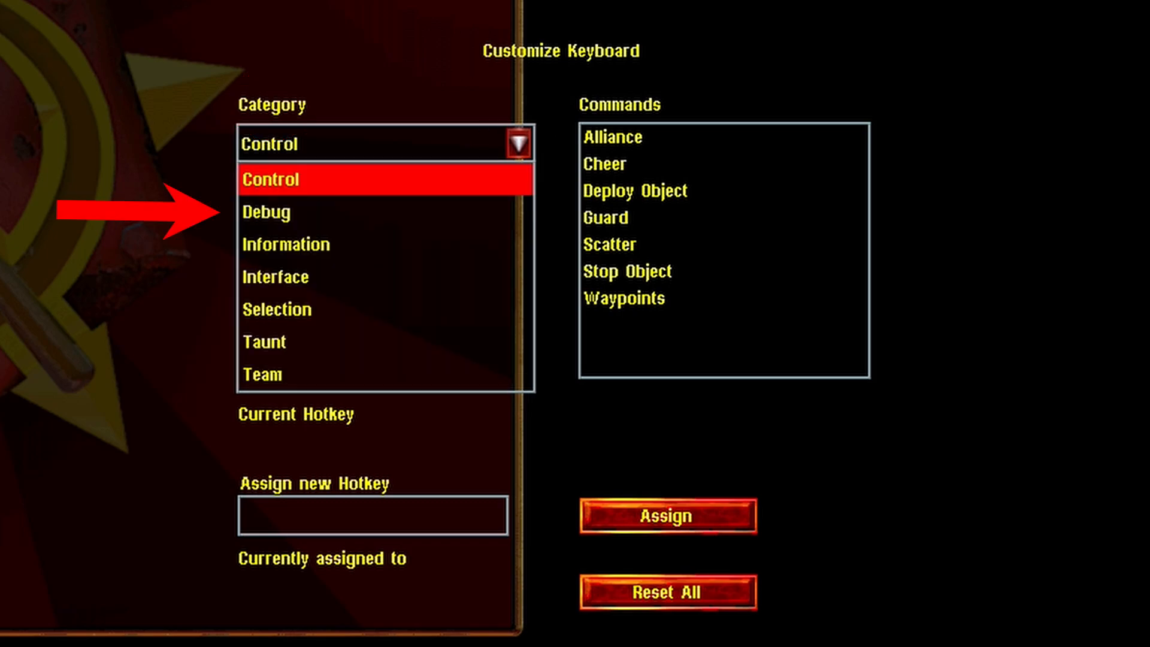
pyautogui.click(294, 212)
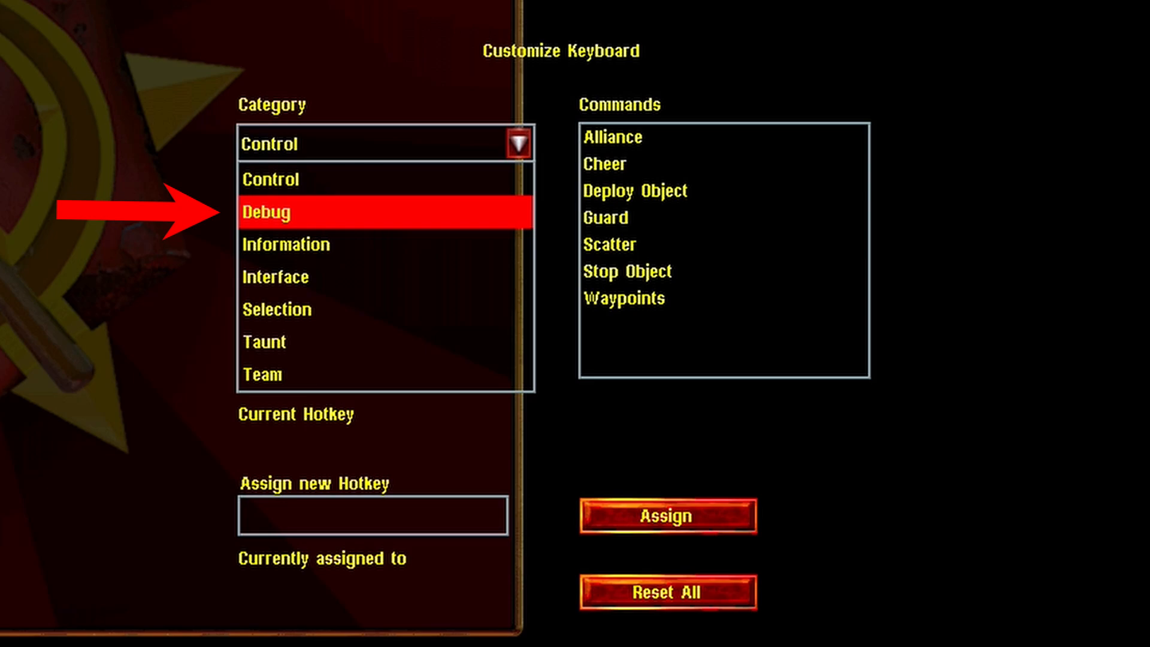
pyautogui.click(266, 212)
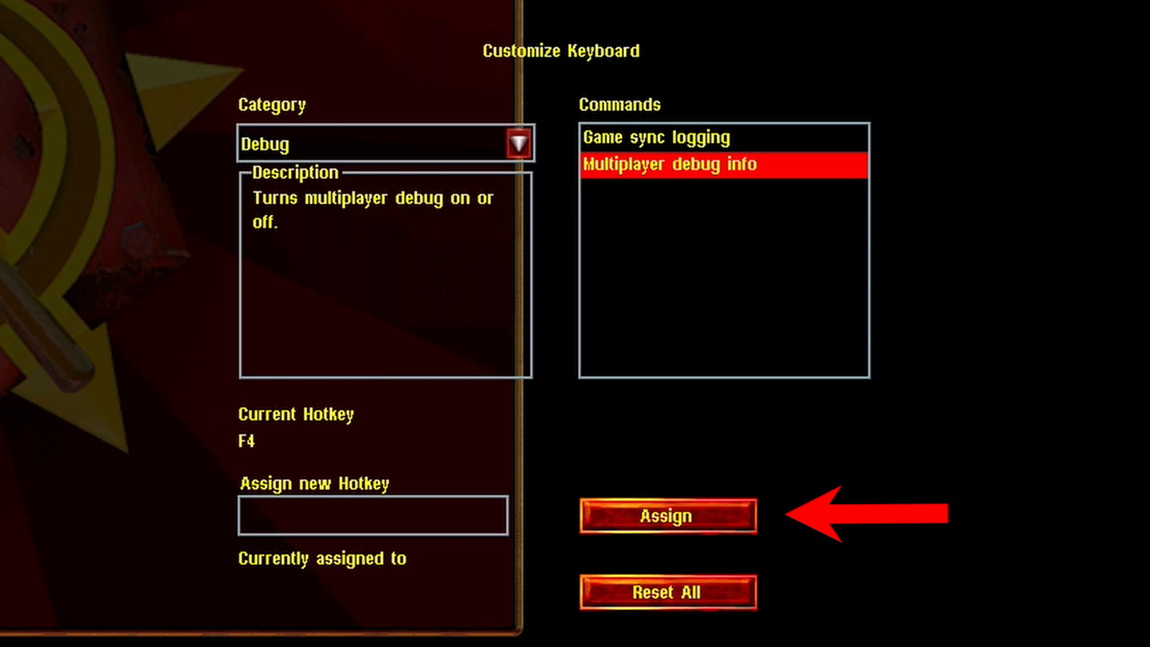
pyautogui.click(666, 515)
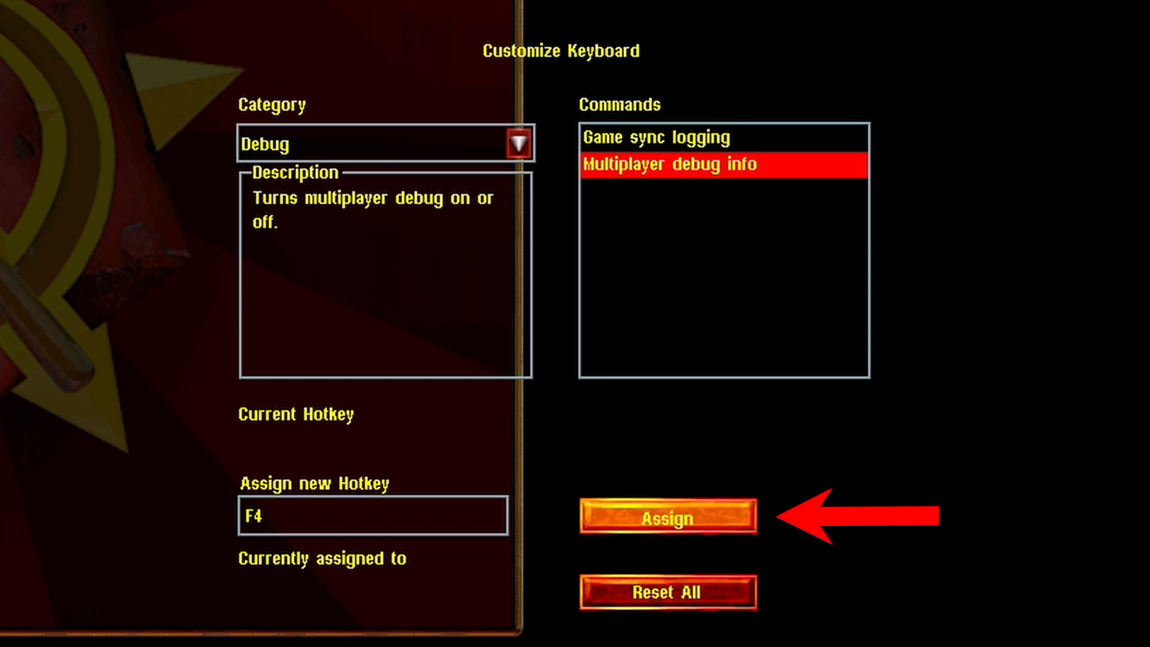
pyautogui.click(666, 515)
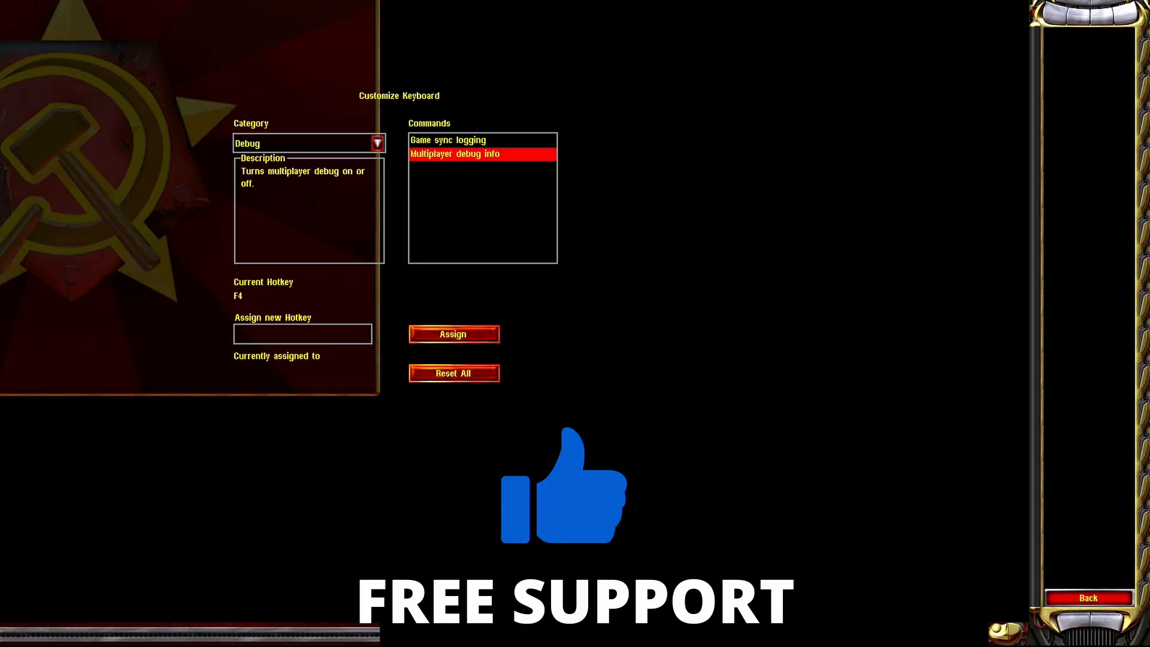
# Leave the skirmish via Back and Abort Mission, returning to the CnCNet main menu.
pyautogui.click(1089, 596)
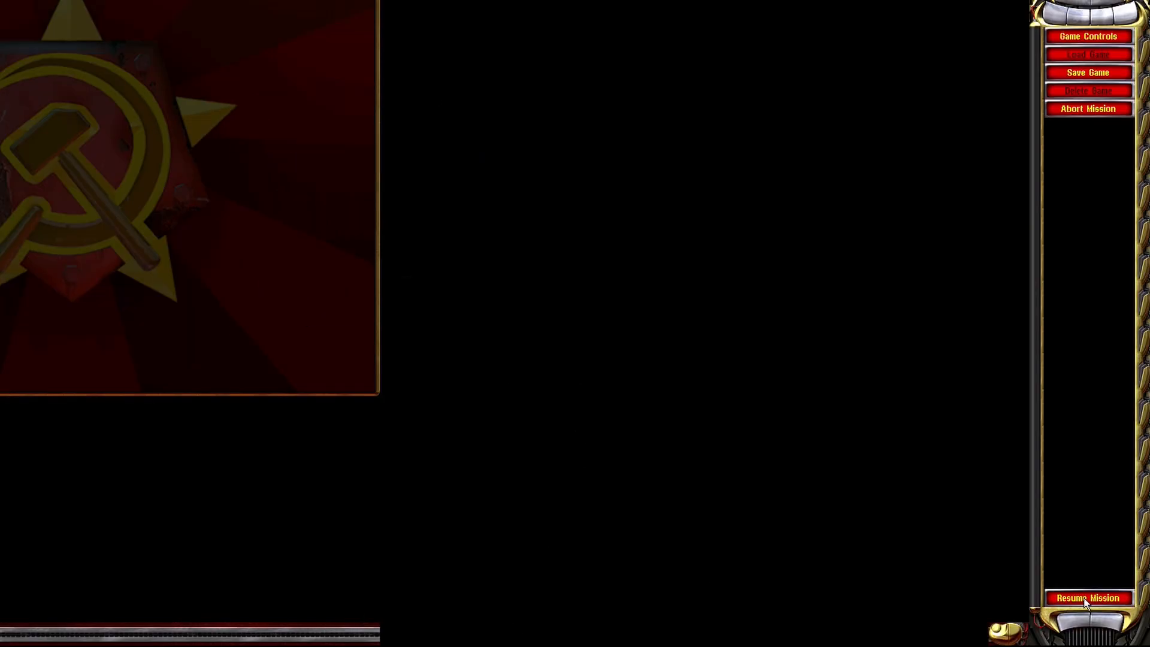
pyautogui.click(1087, 597)
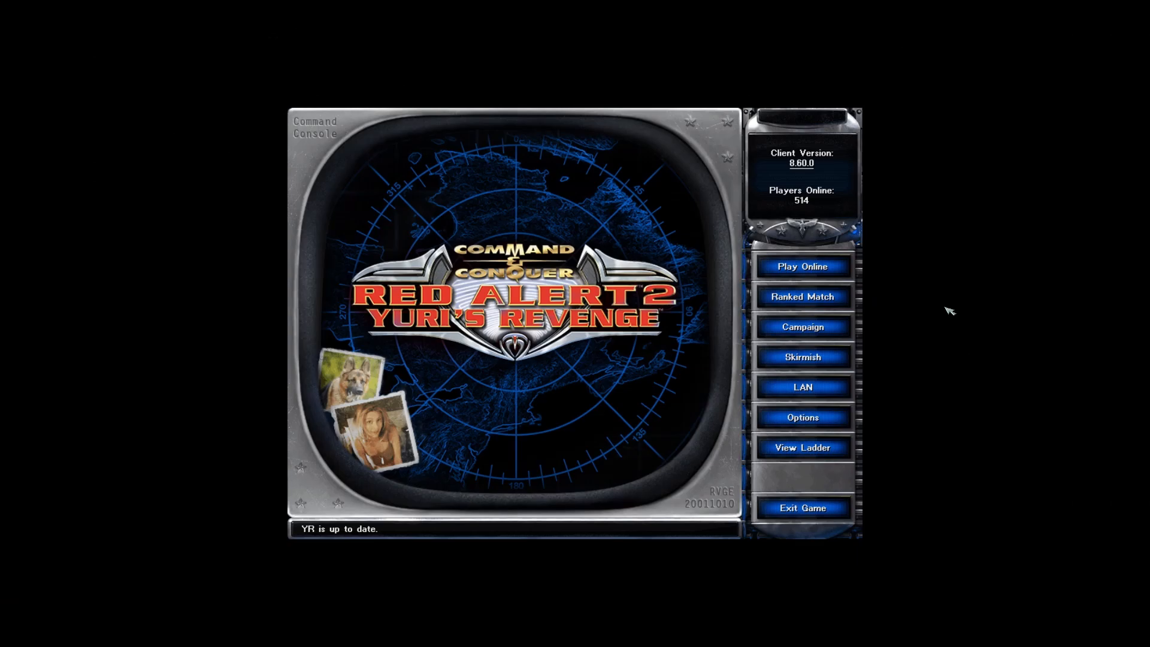
pyautogui.moveTo(803, 266)
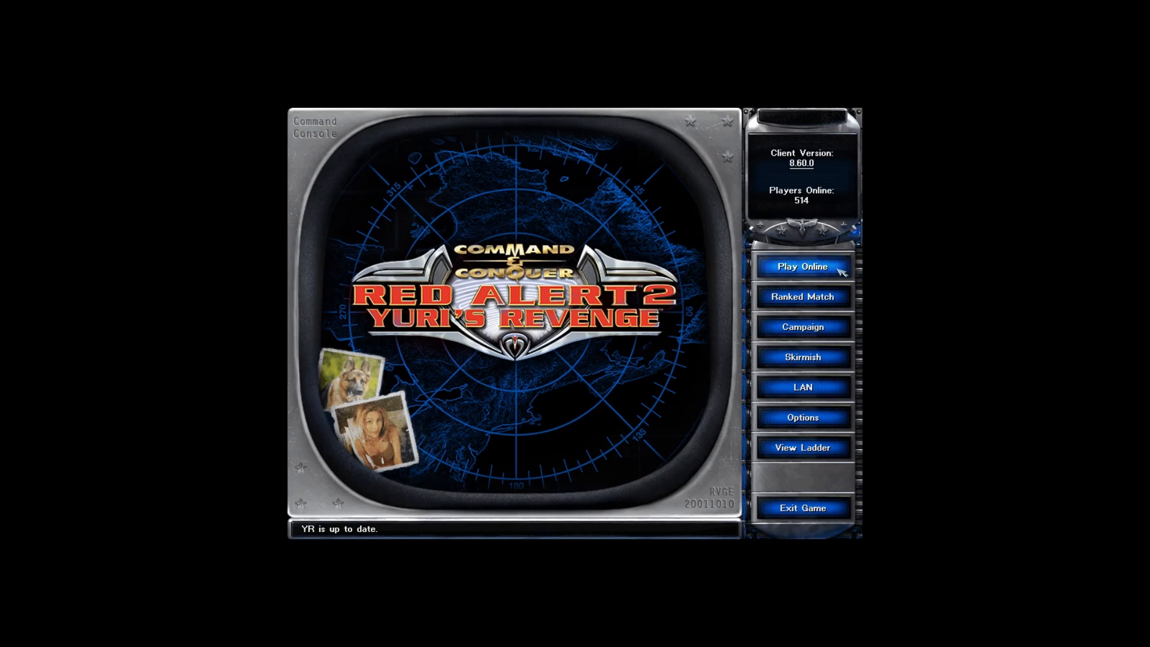
# Join an online match and show the per-player latency table with F4.
pyautogui.click(801, 266)
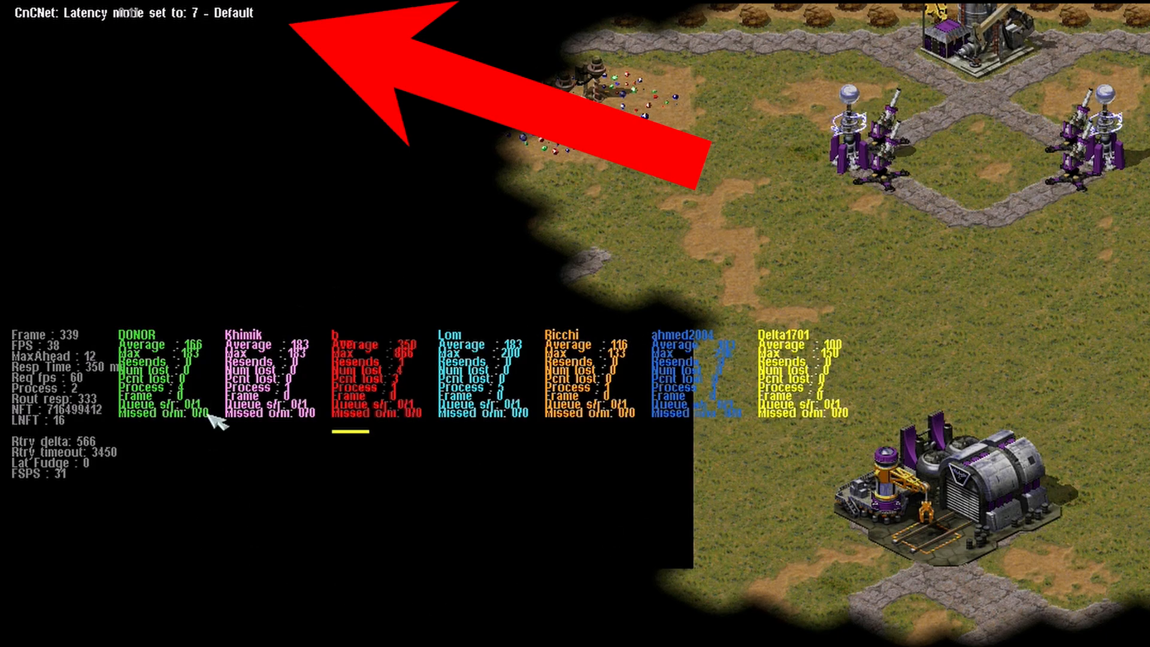
pyautogui.moveTo(701, 353)
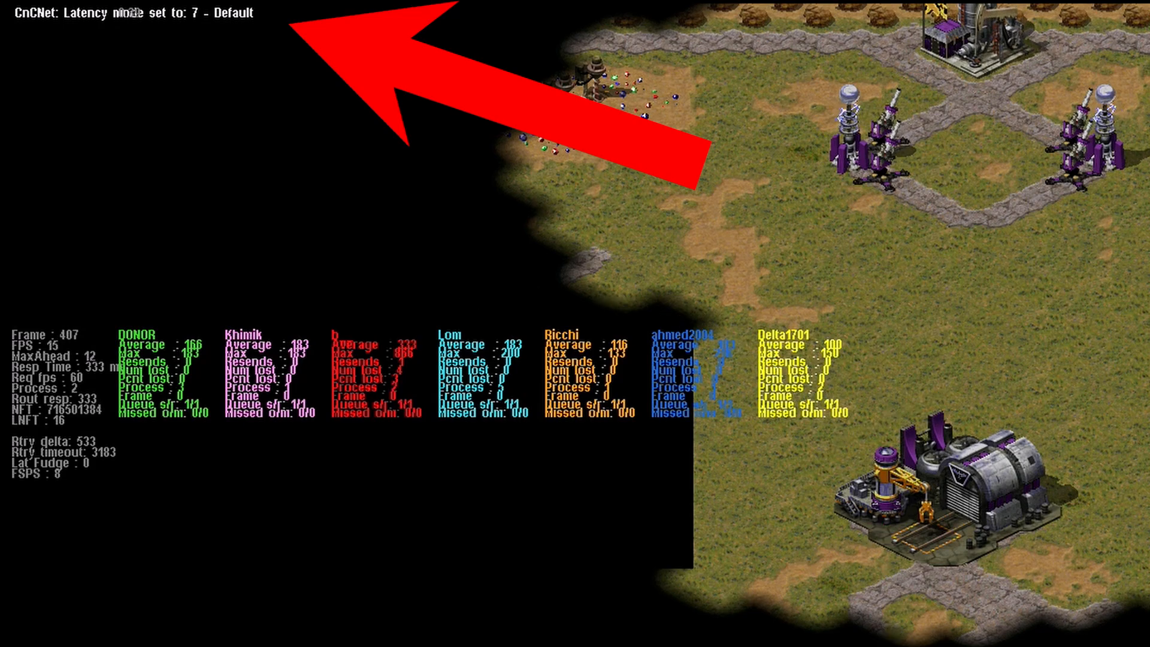
pyautogui.press('f4')
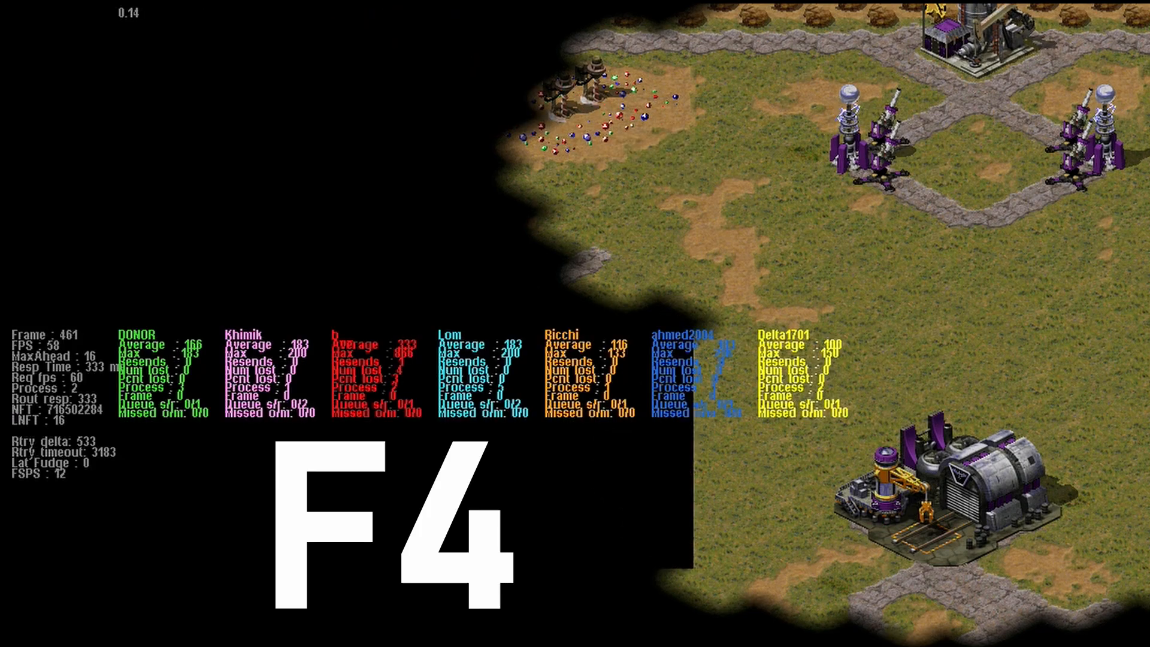